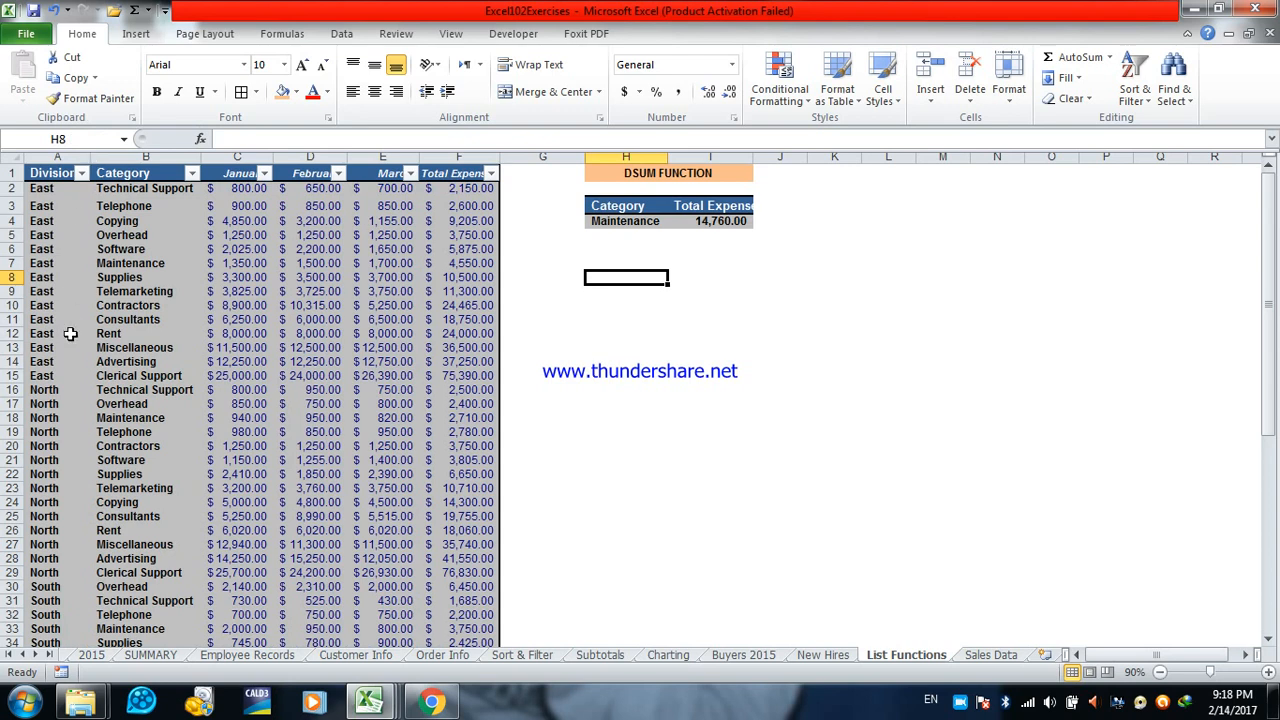
mouse_move(133, 220)
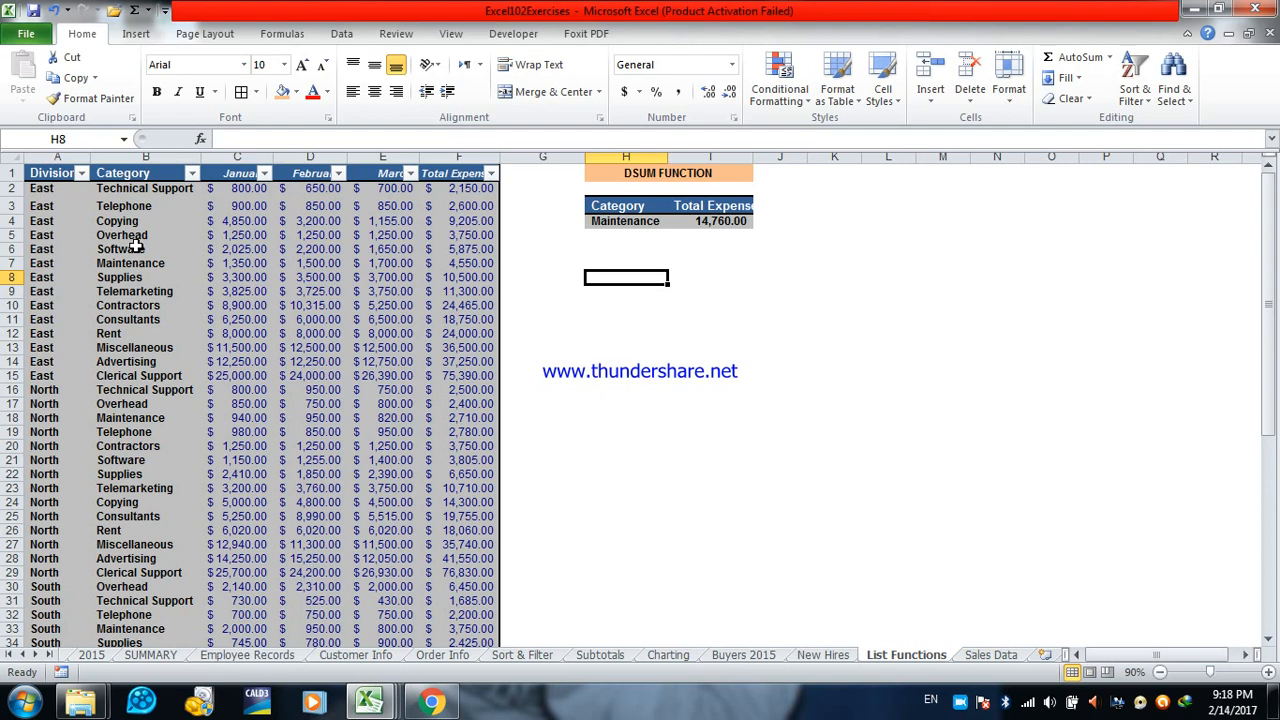
mouse_move(133, 221)
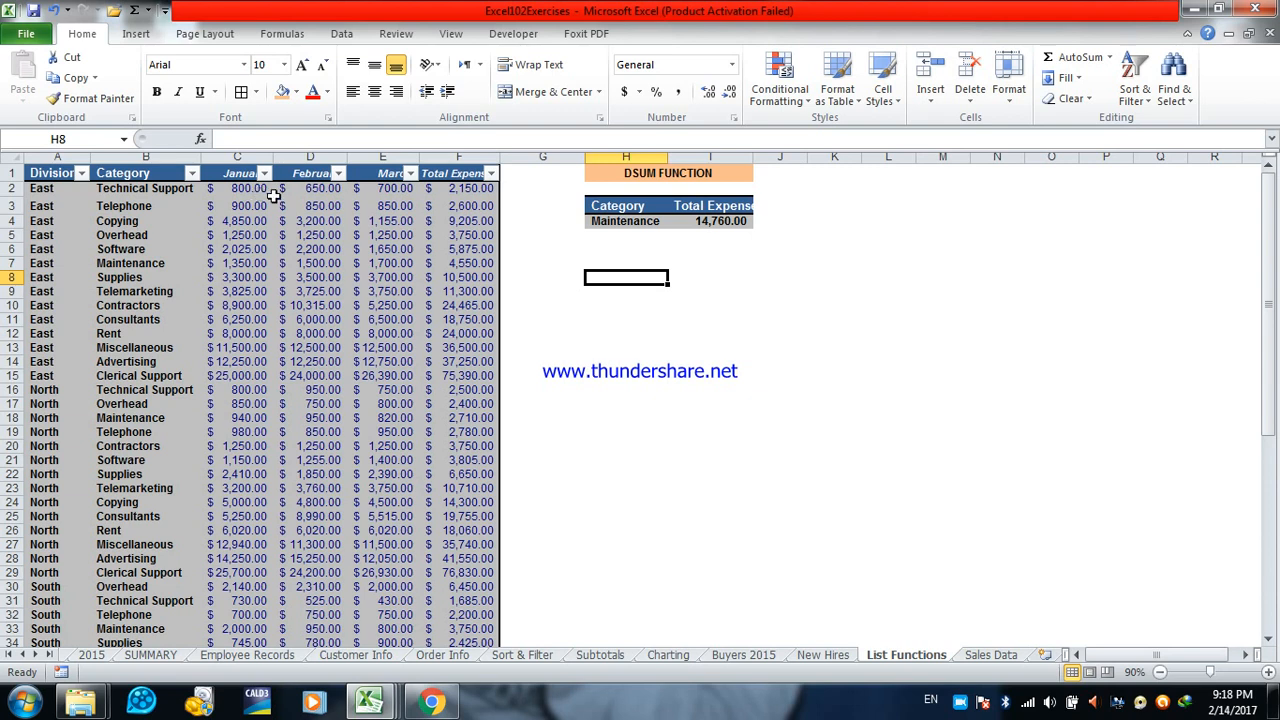
mouse_move(445, 189)
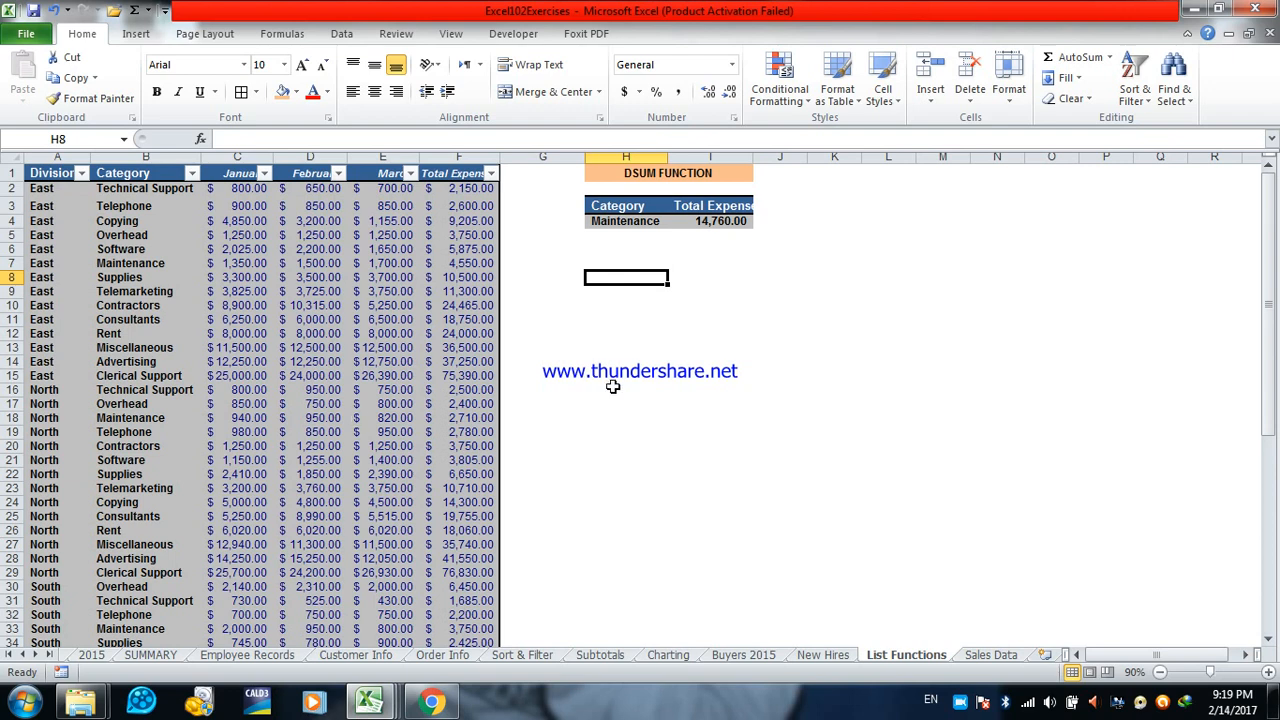
mouse_move(618, 222)
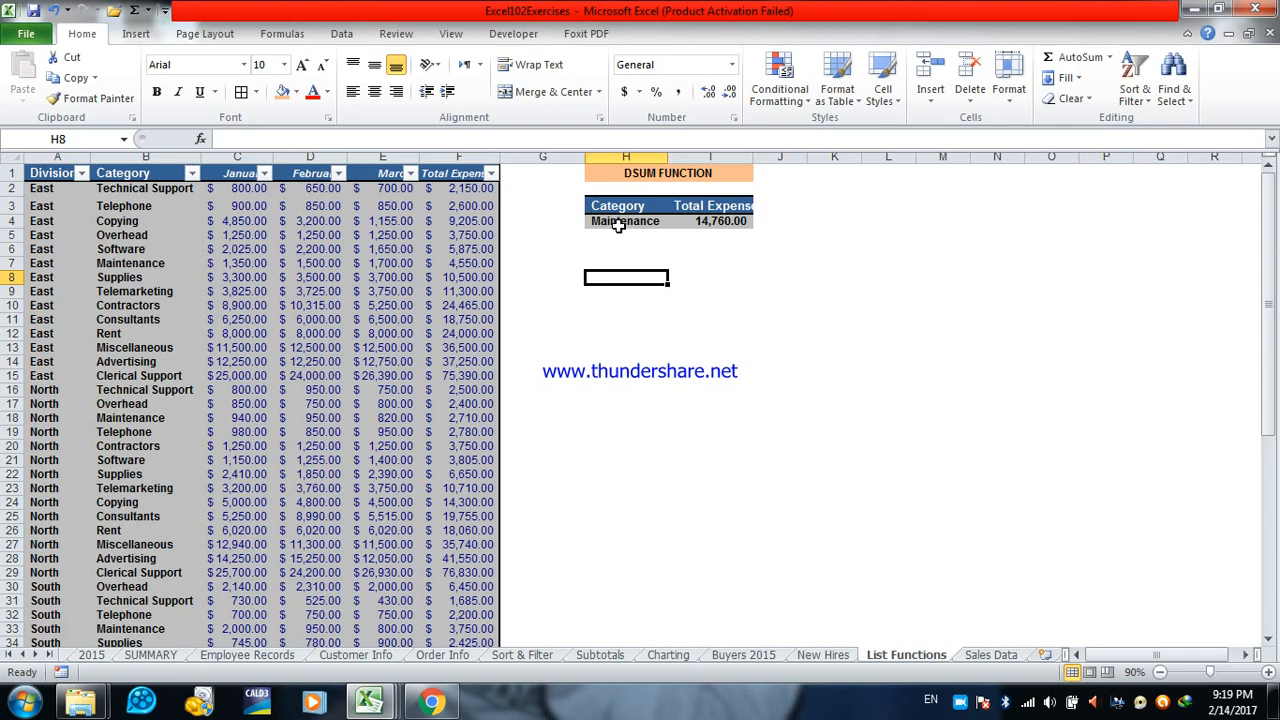
Replace Maintenance with Rent in the DSUM criteria, giving a 71,160.00 total.
left_click(625, 221)
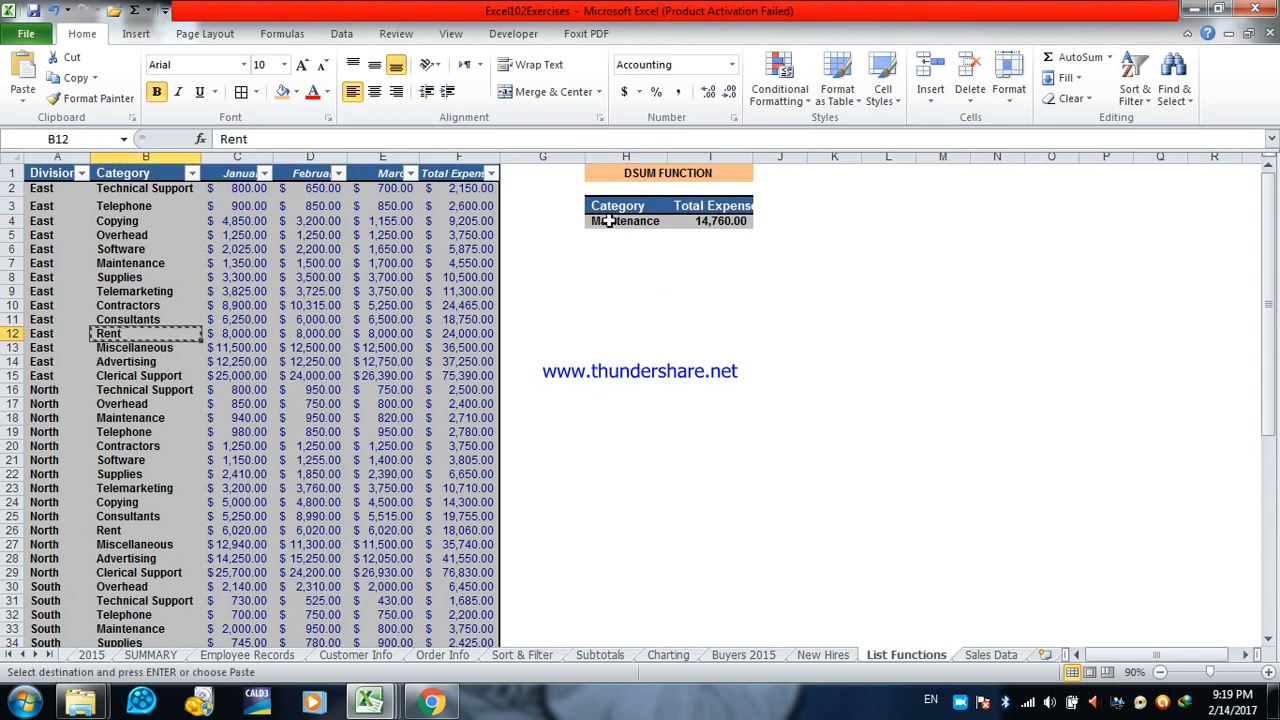
left_click(625, 221)
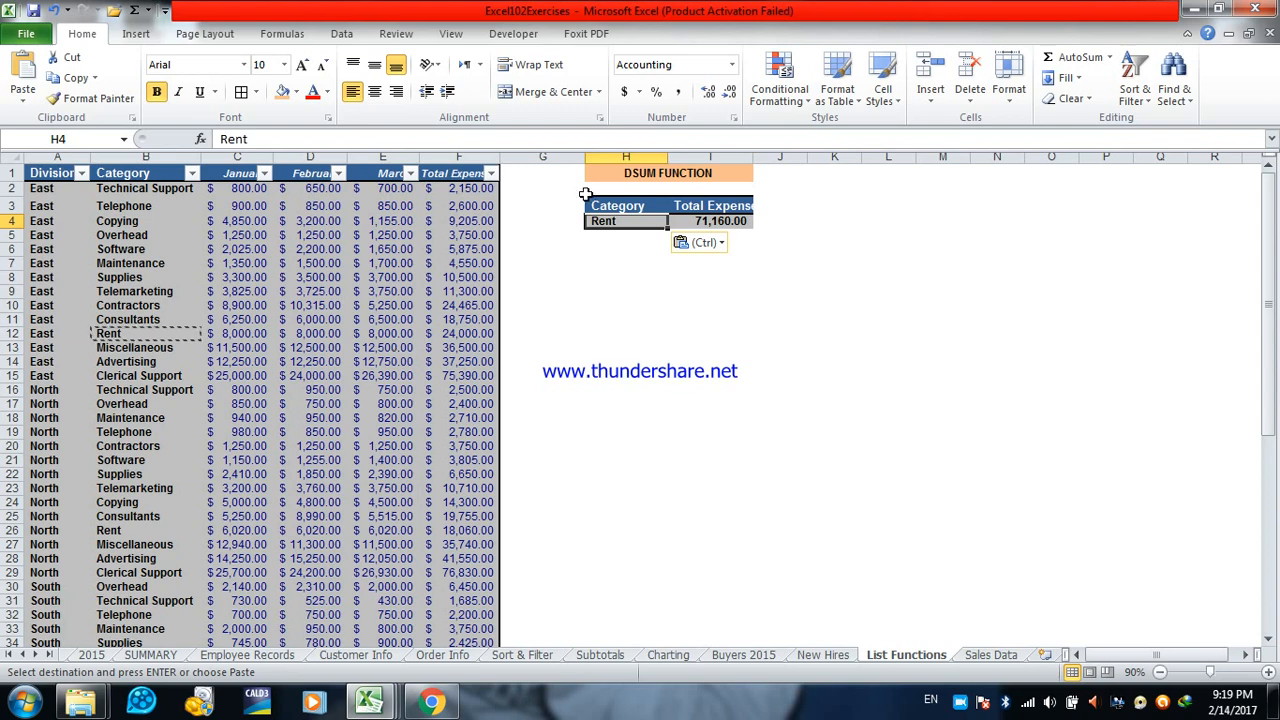
mouse_move(653, 315)
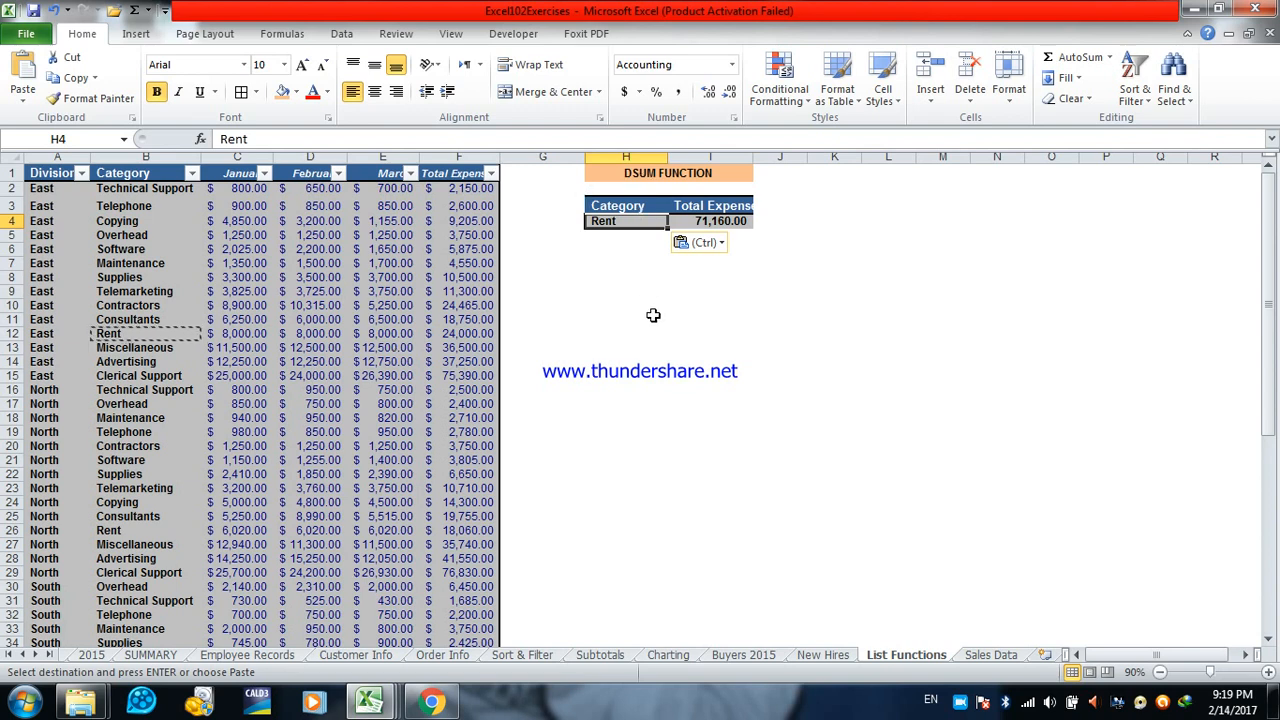
left_click(626, 277)
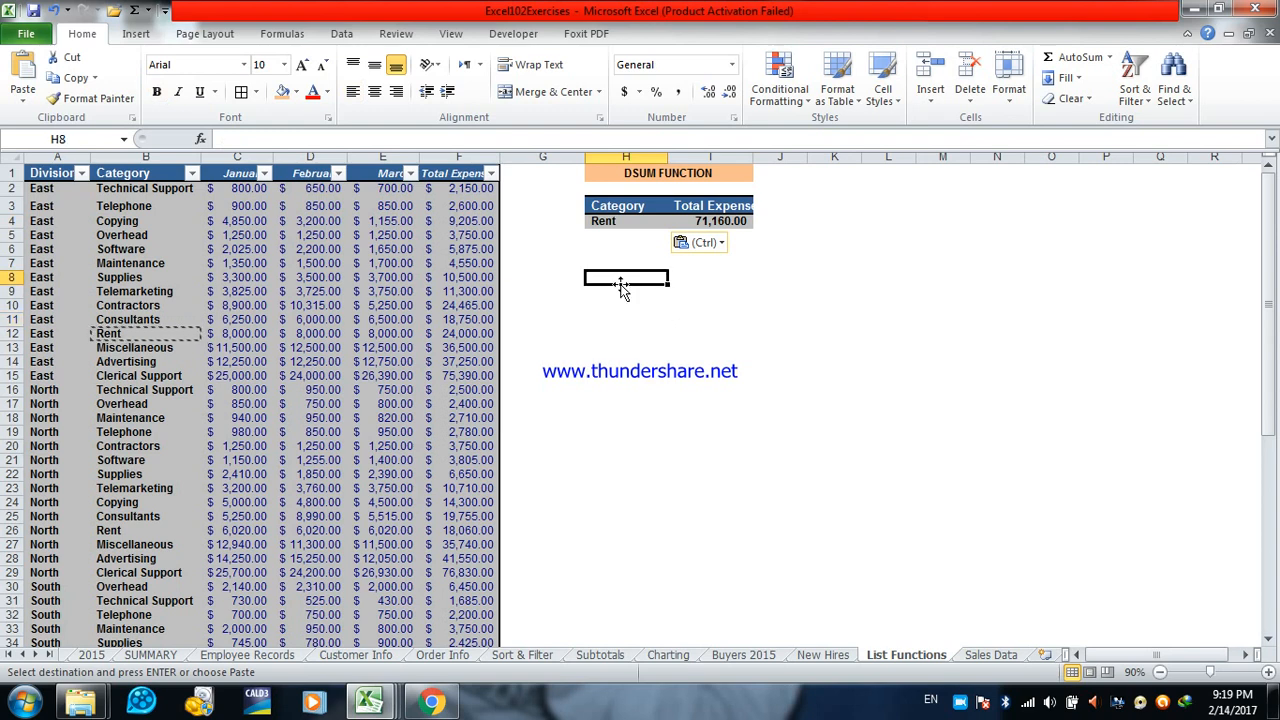
Copy the Category and Total Expenses headers into H8 and I8.
left_click(146, 172)
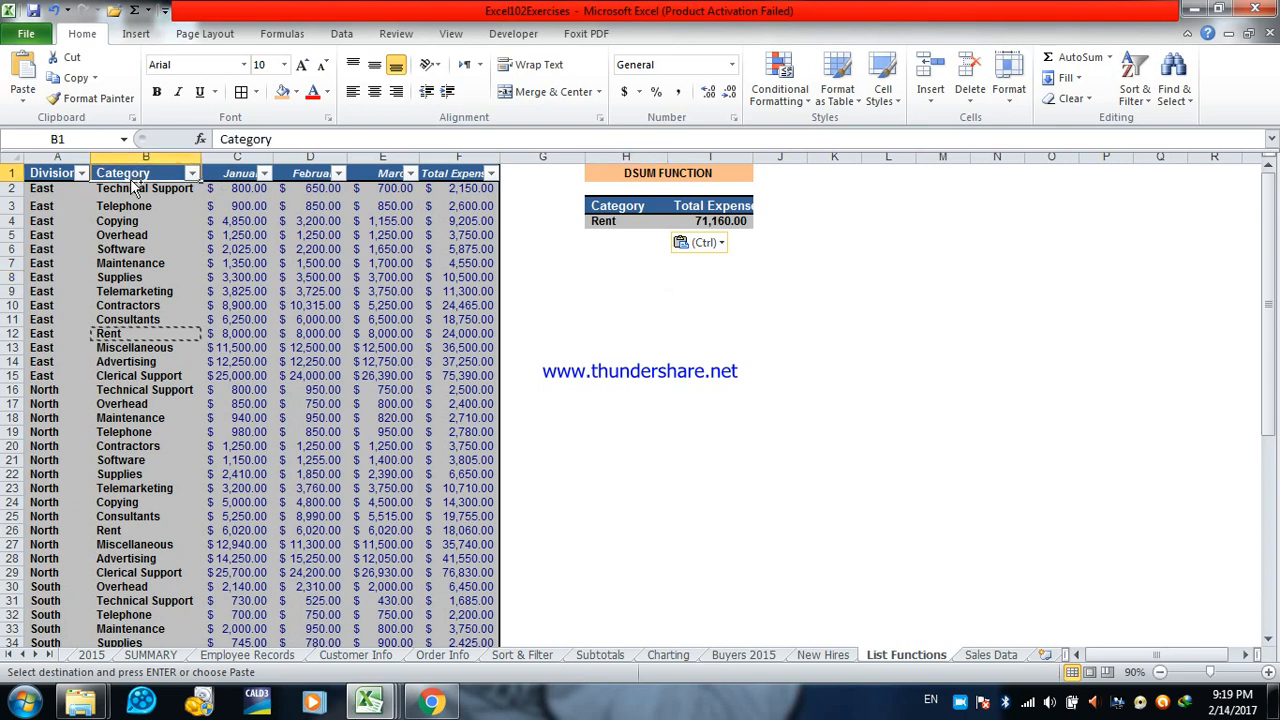
left_click(626, 277)
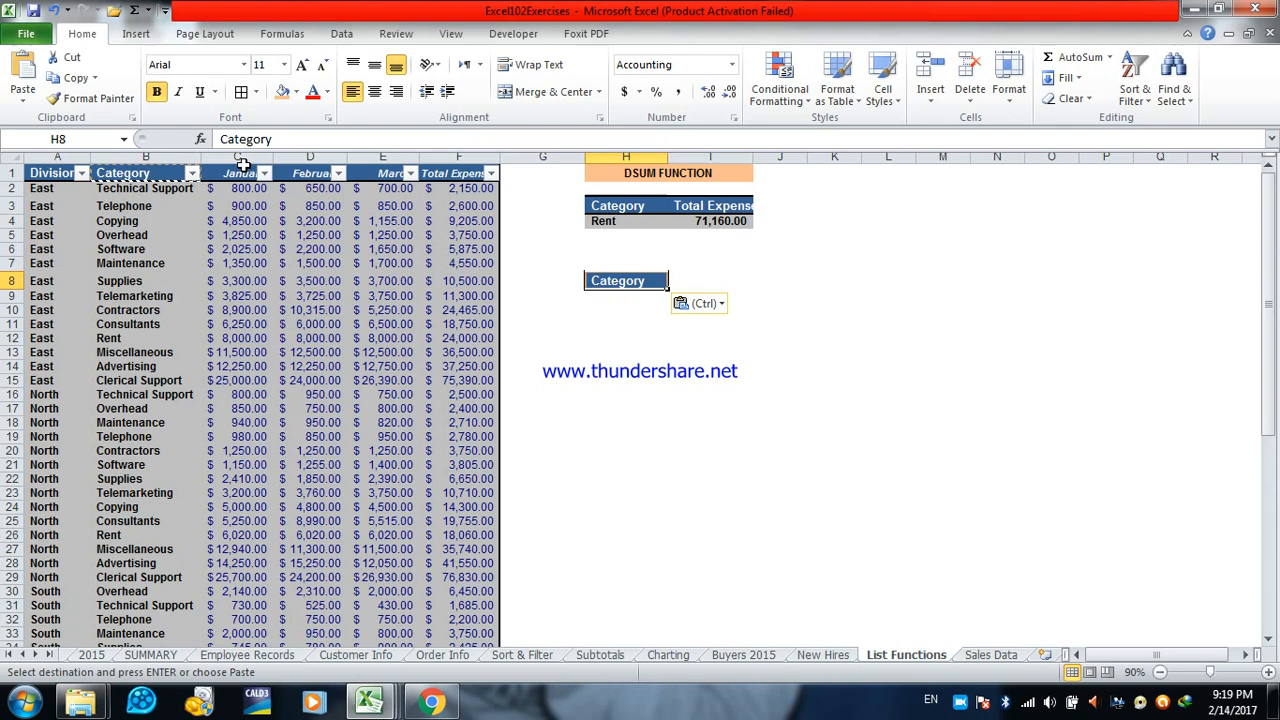
left_click(458, 172)
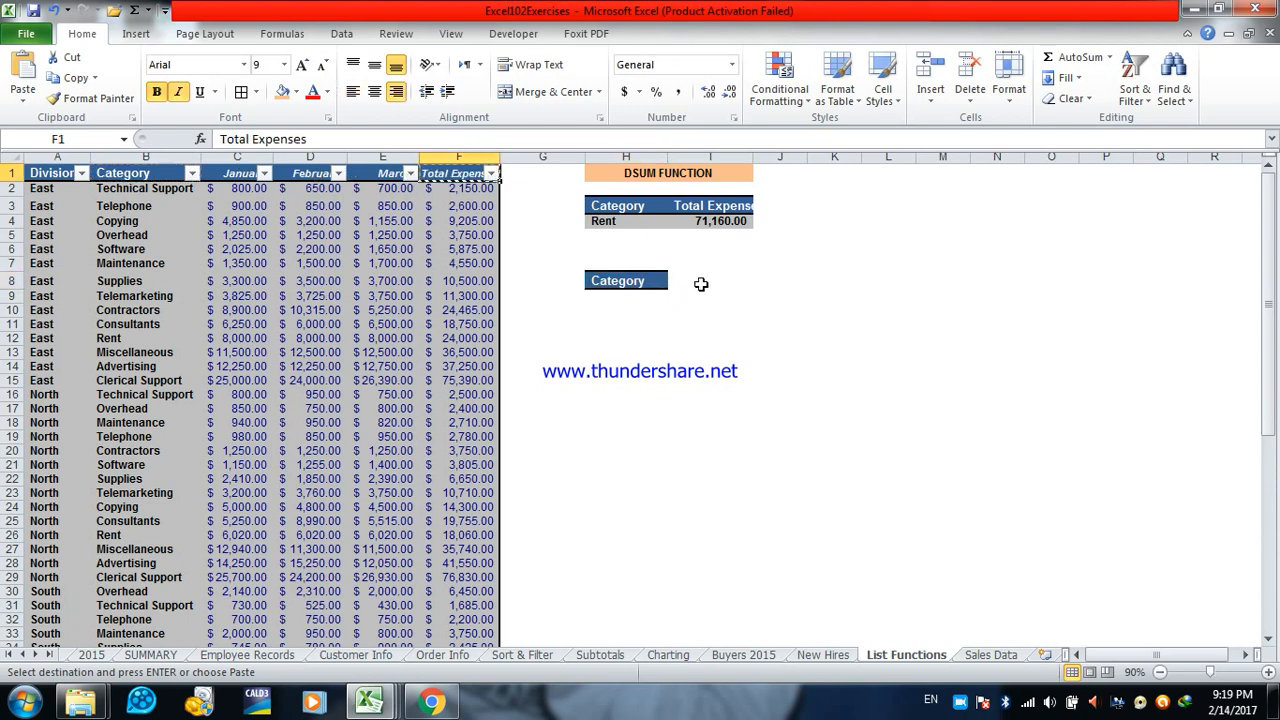
key("Return")
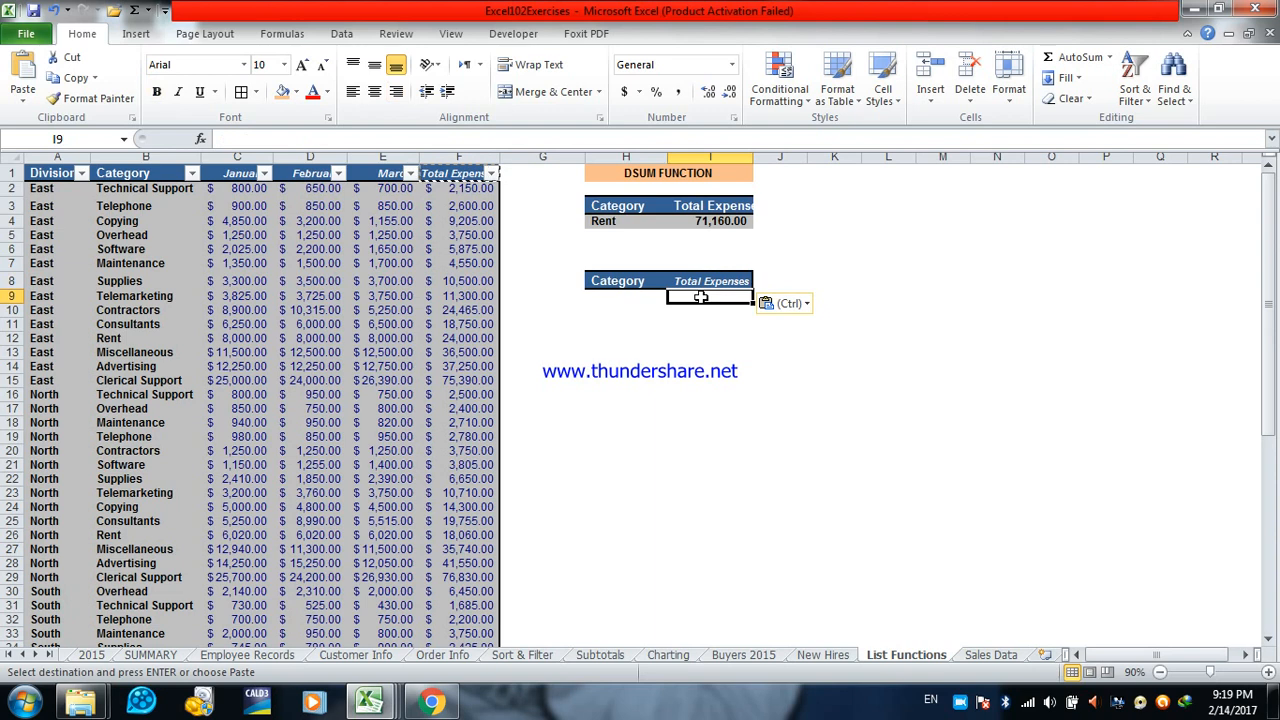
mouse_move(723, 311)
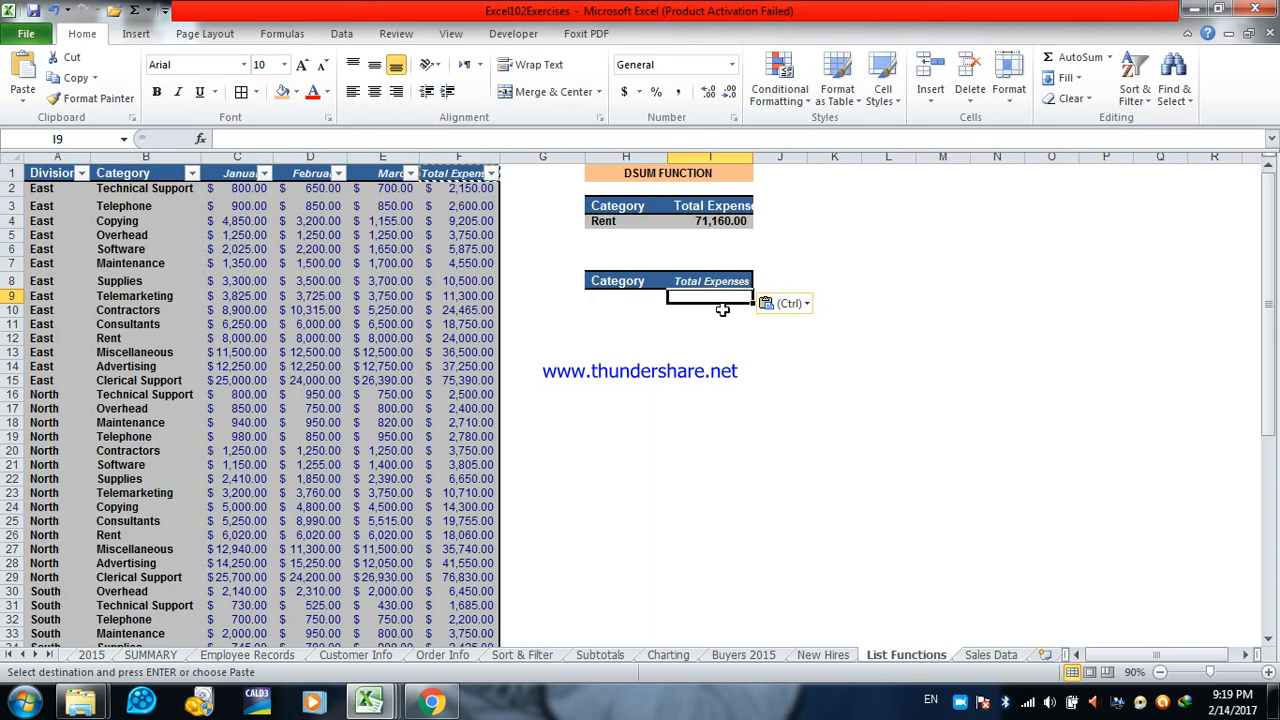
mouse_move(201, 139)
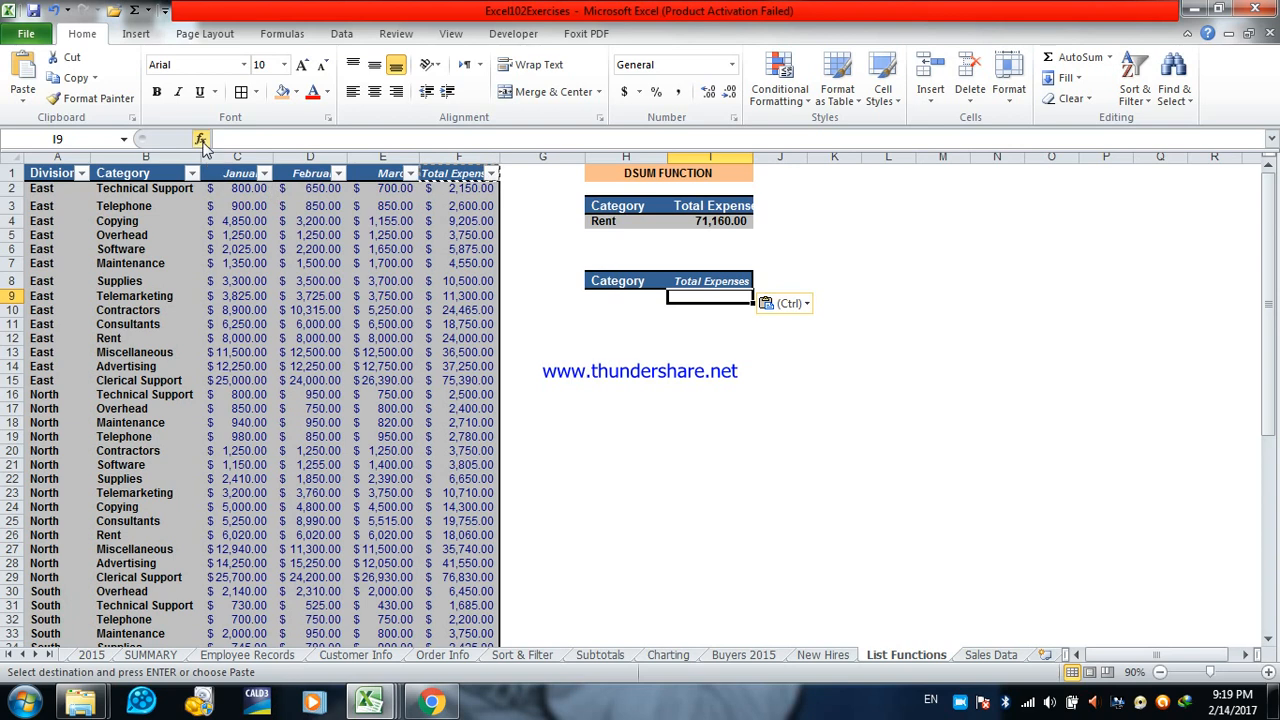
Insert DSUM in I9 with database A1:F59, field F1 and criteria H8:H9.
left_click(201, 139)
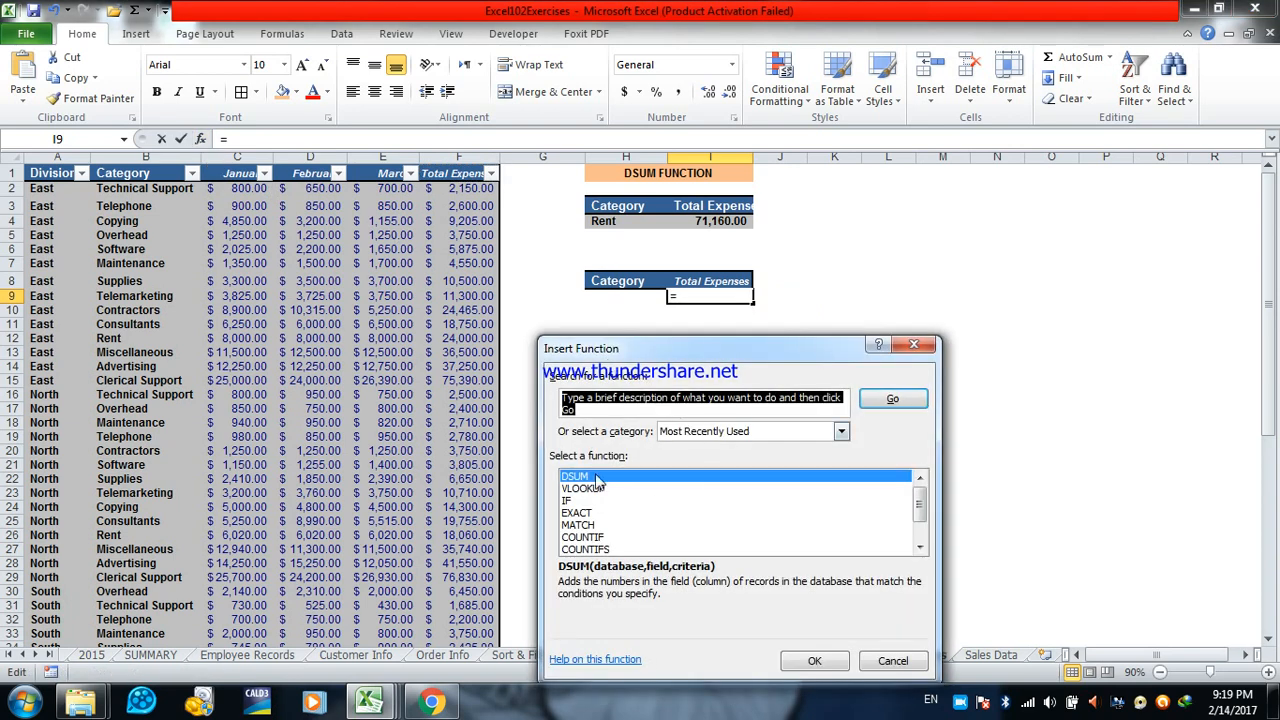
left_click(814, 660)
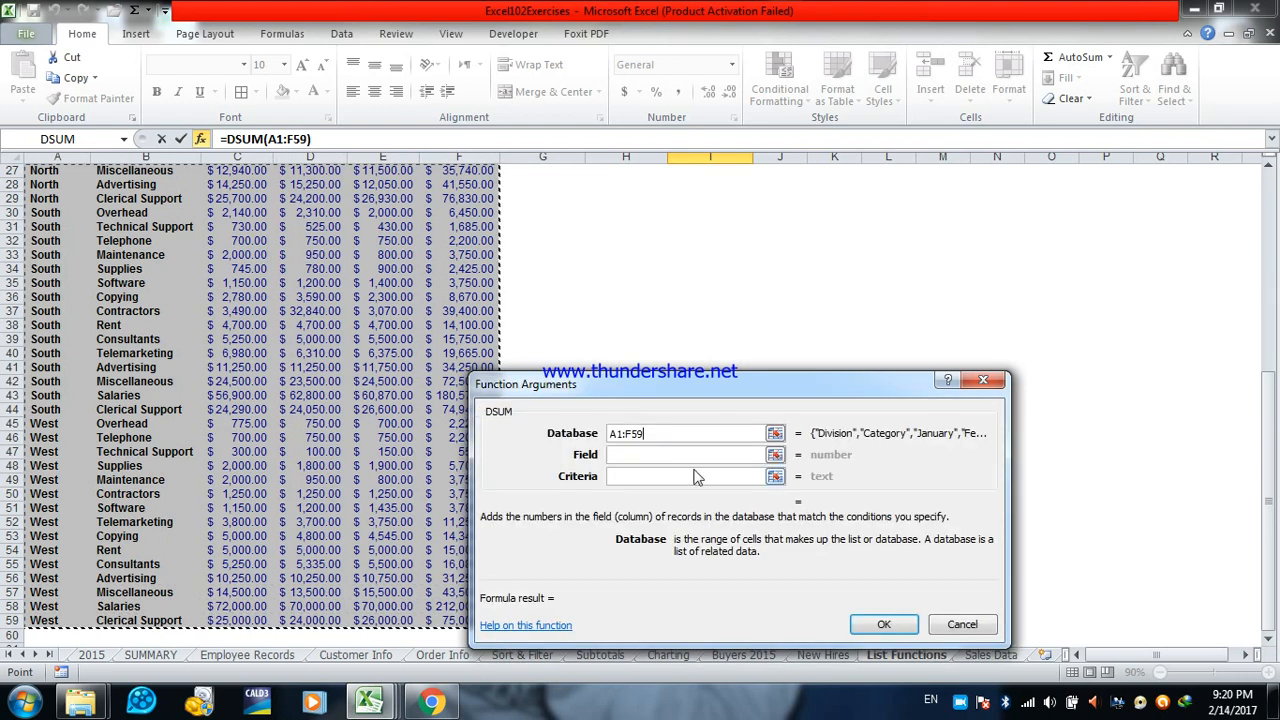
left_click(685, 454)
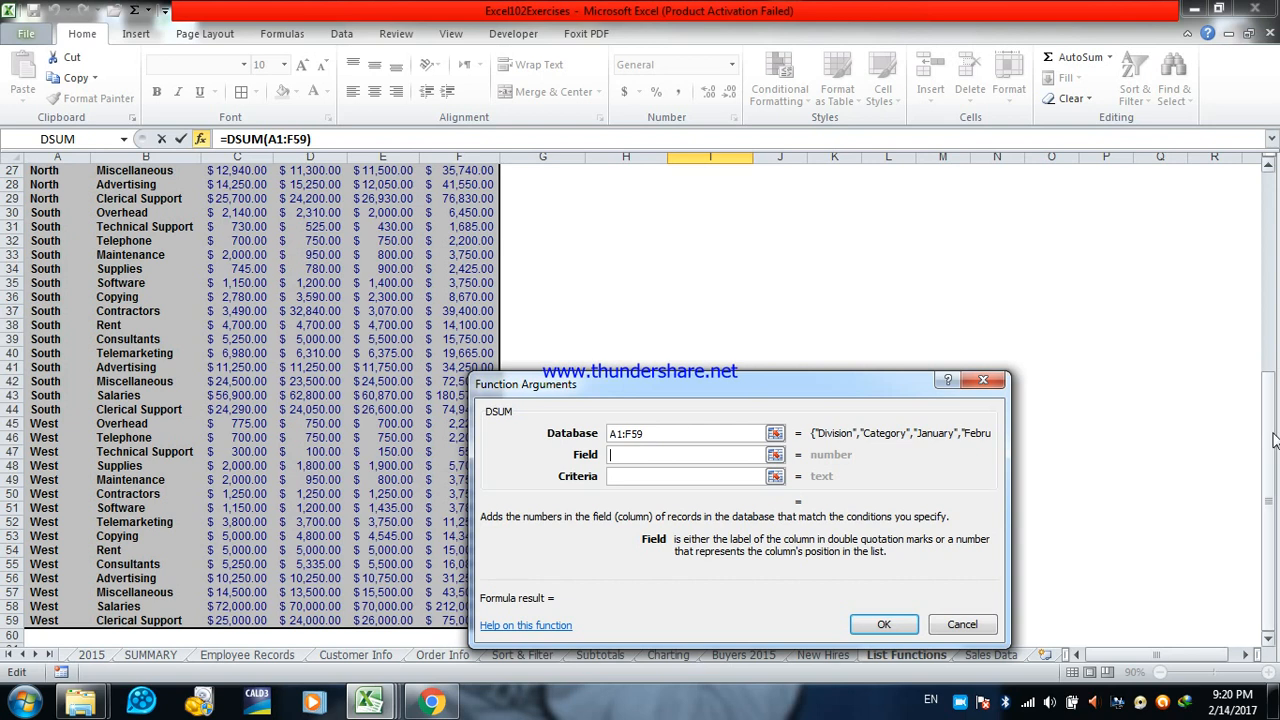
scroll("up", 3)
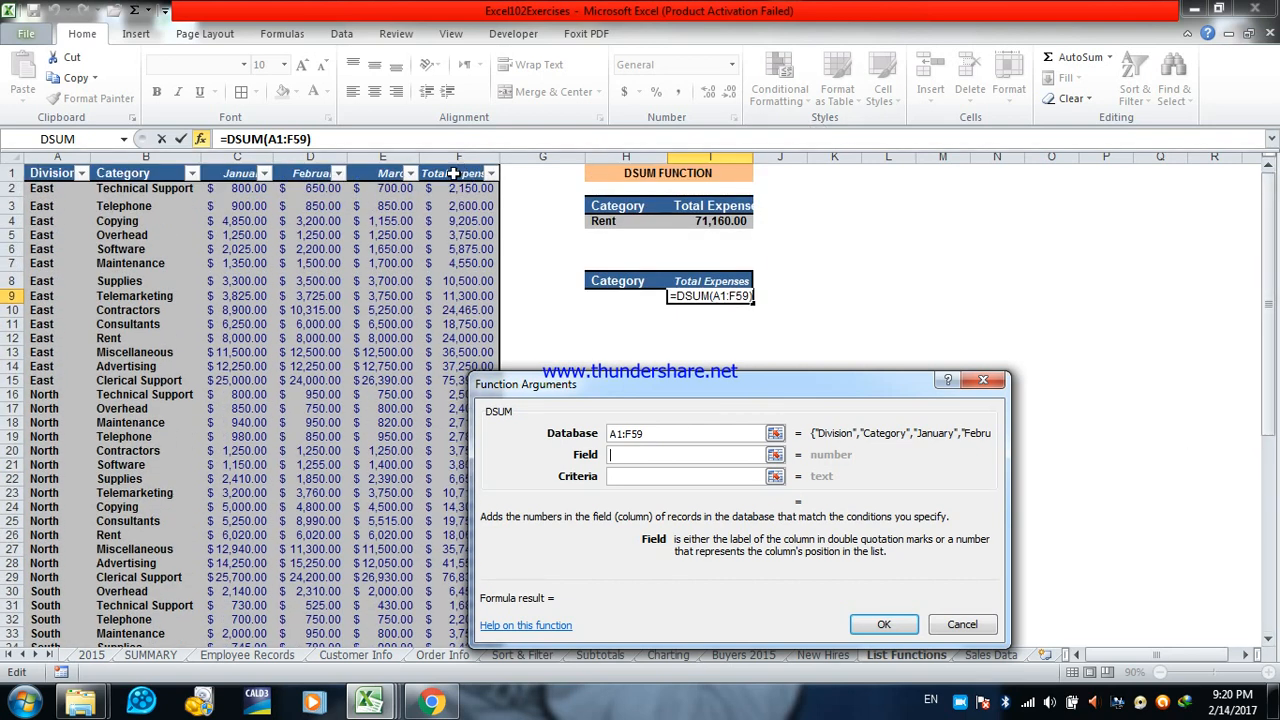
type("F1")
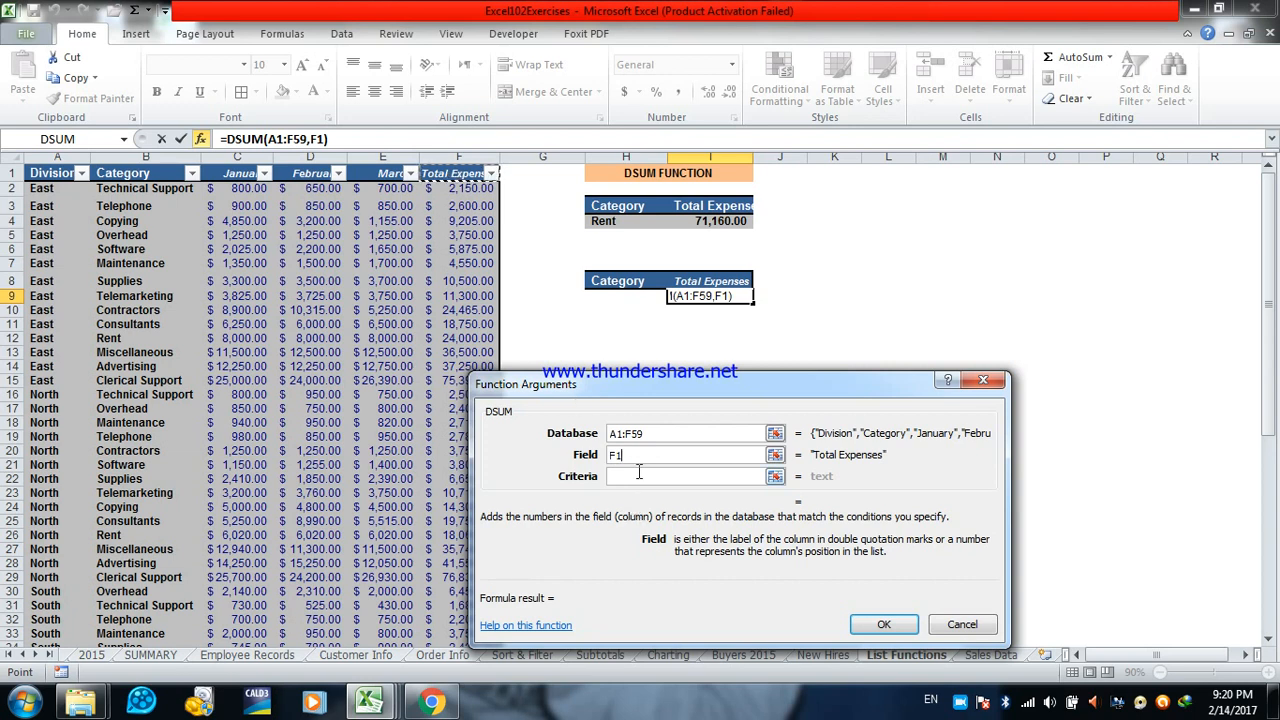
left_click(685, 476)
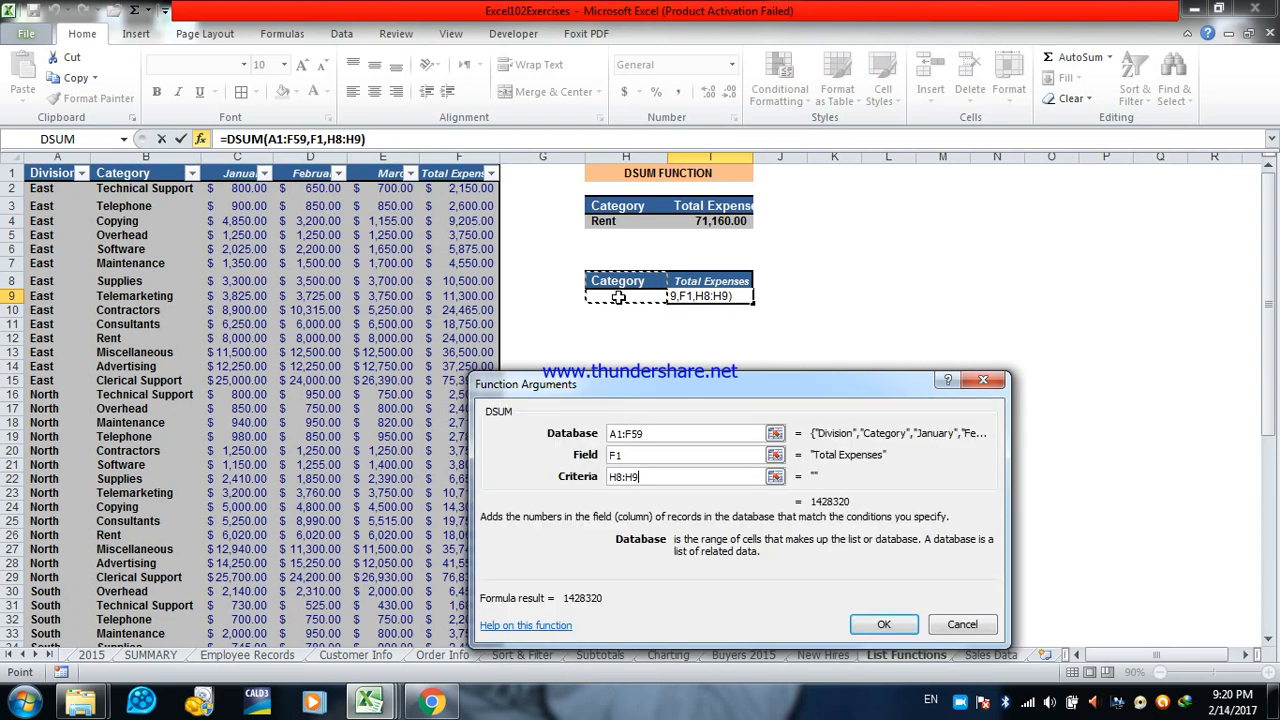
left_click(883, 624)
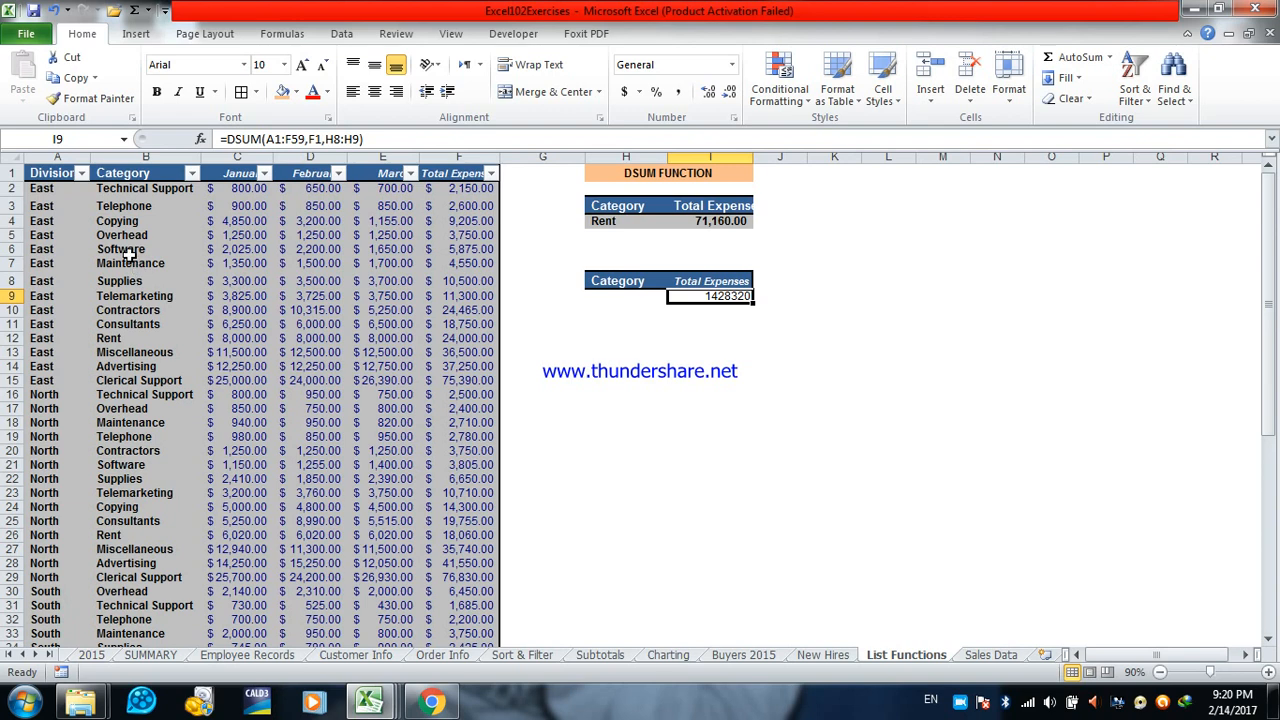
Put Advertising into criteria cell H9, making the second DSUM total 144,300.
left_click(130, 263)
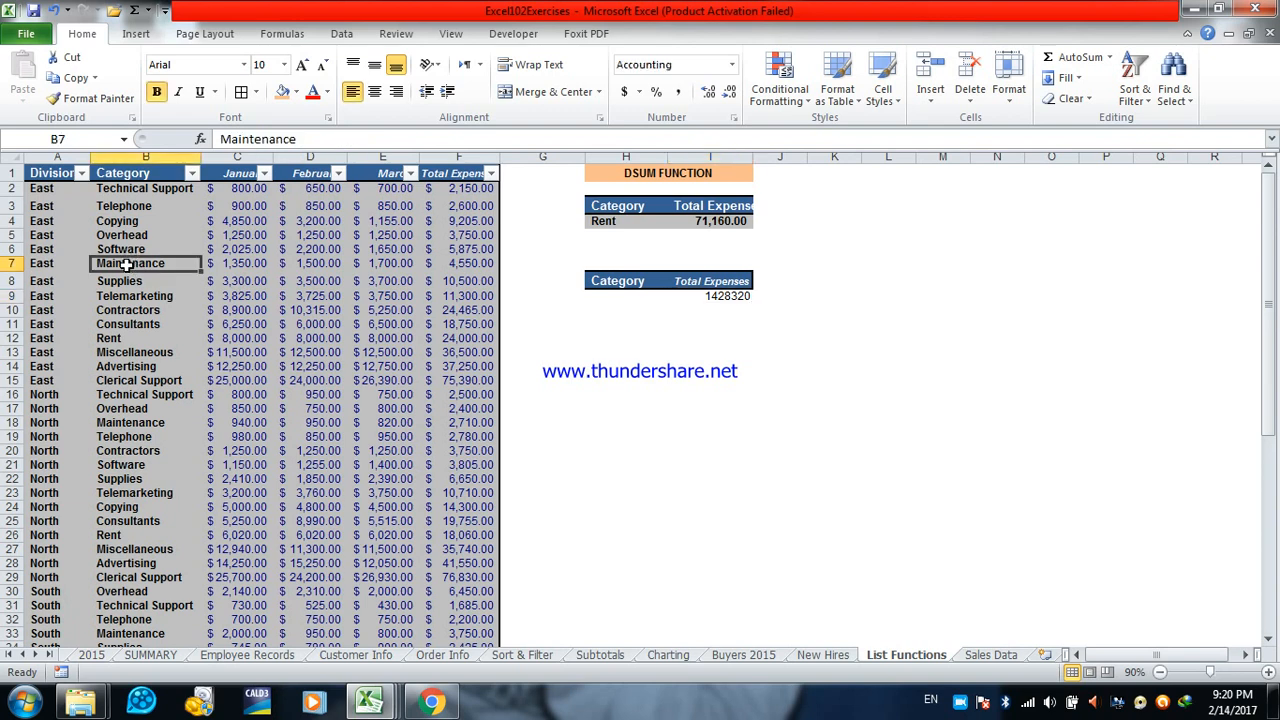
key("ctrl+c")
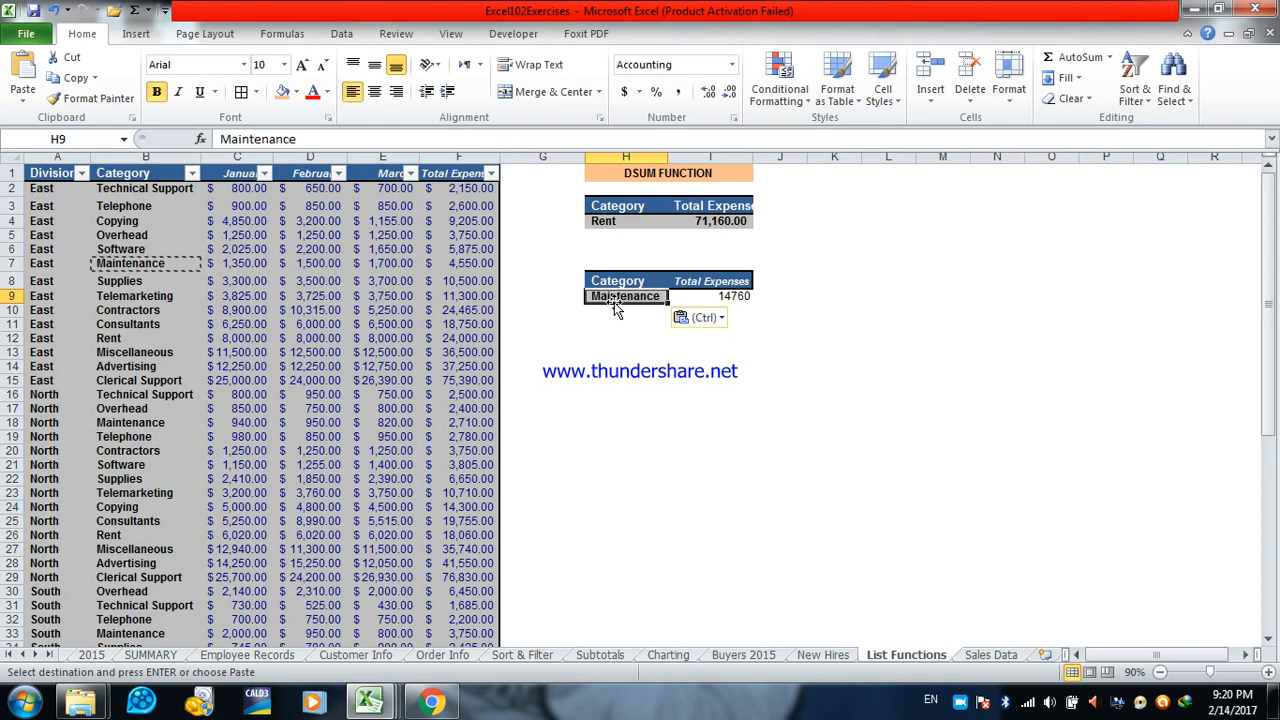
mouse_move(605, 310)
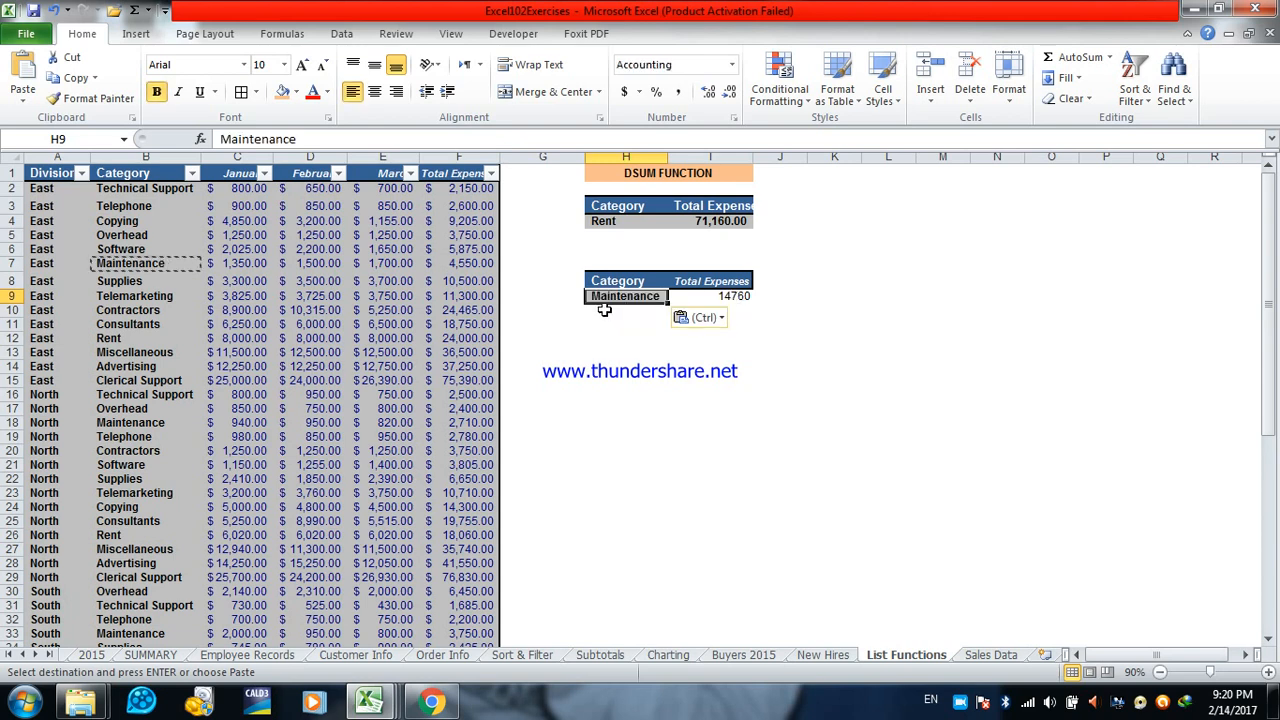
left_click(125, 366)
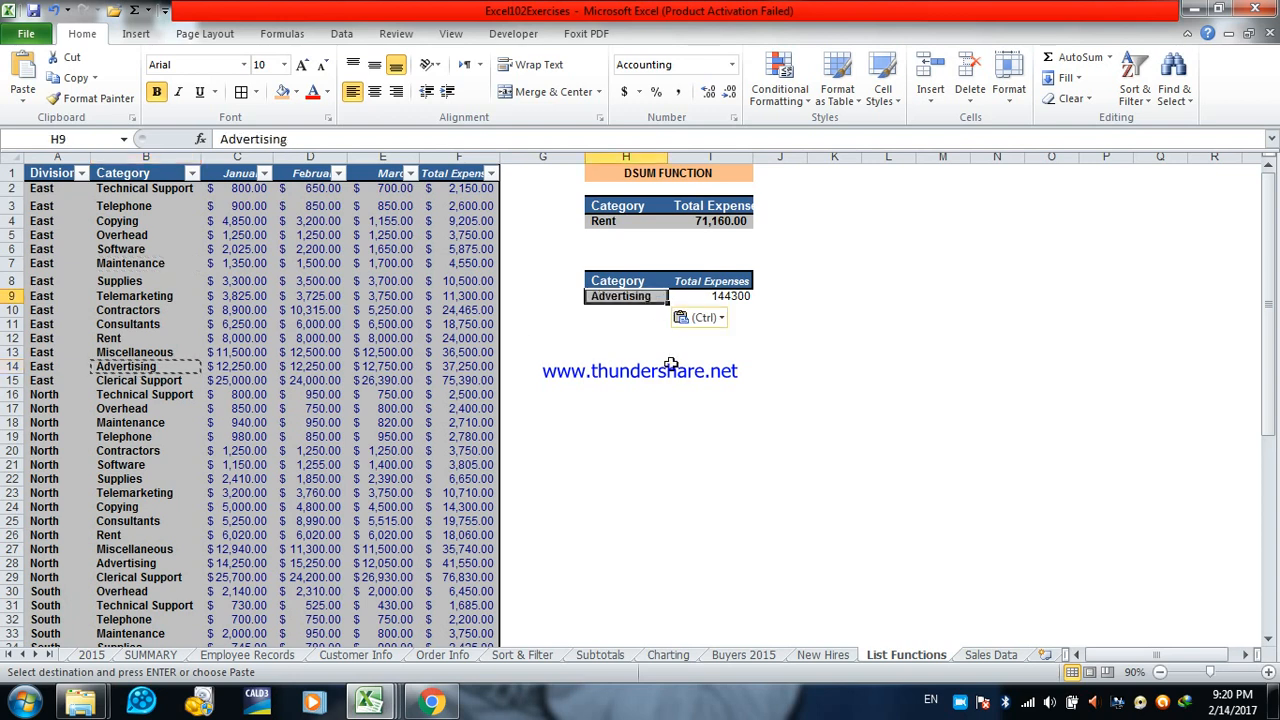
mouse_move(535, 609)
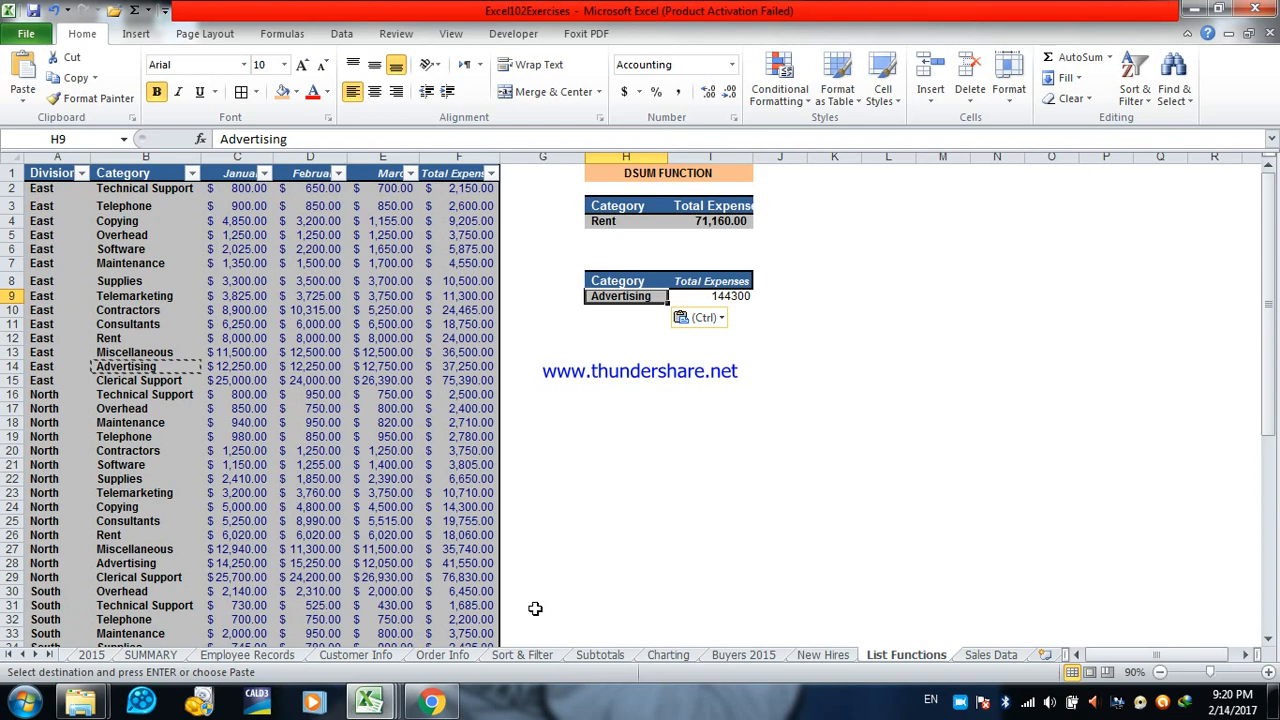